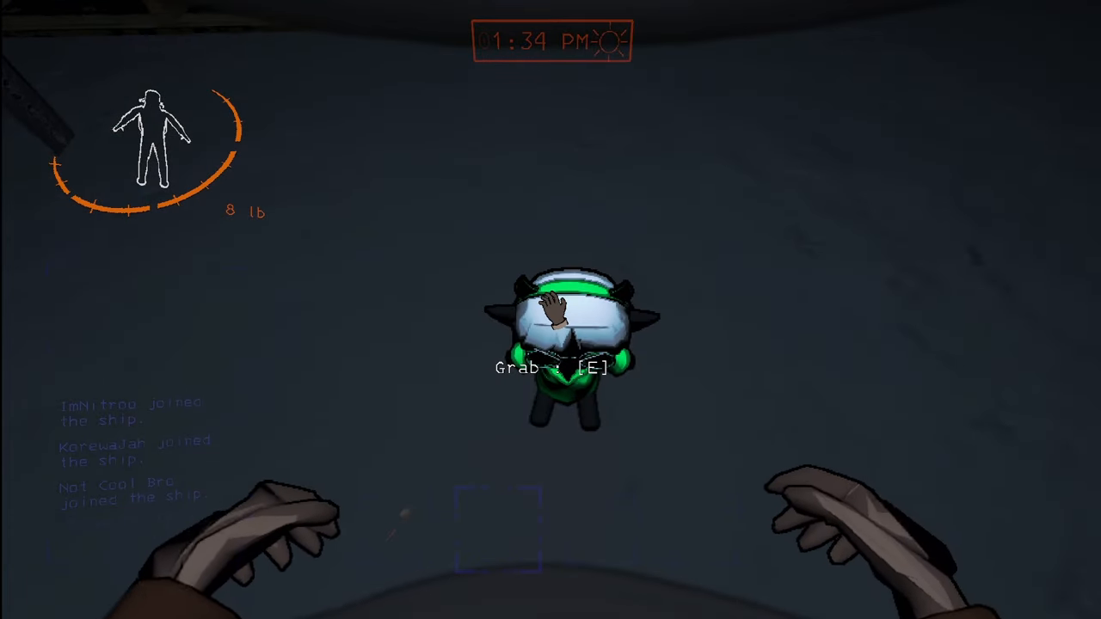
{"action": "key", "text": "e"}
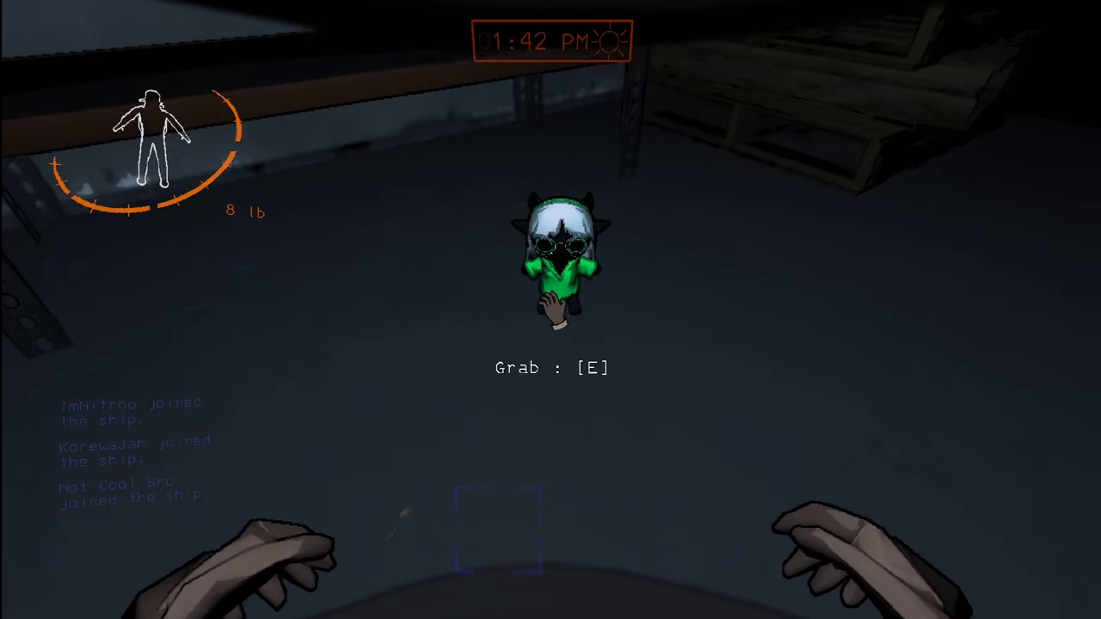
{"action": "key", "text": "e"}
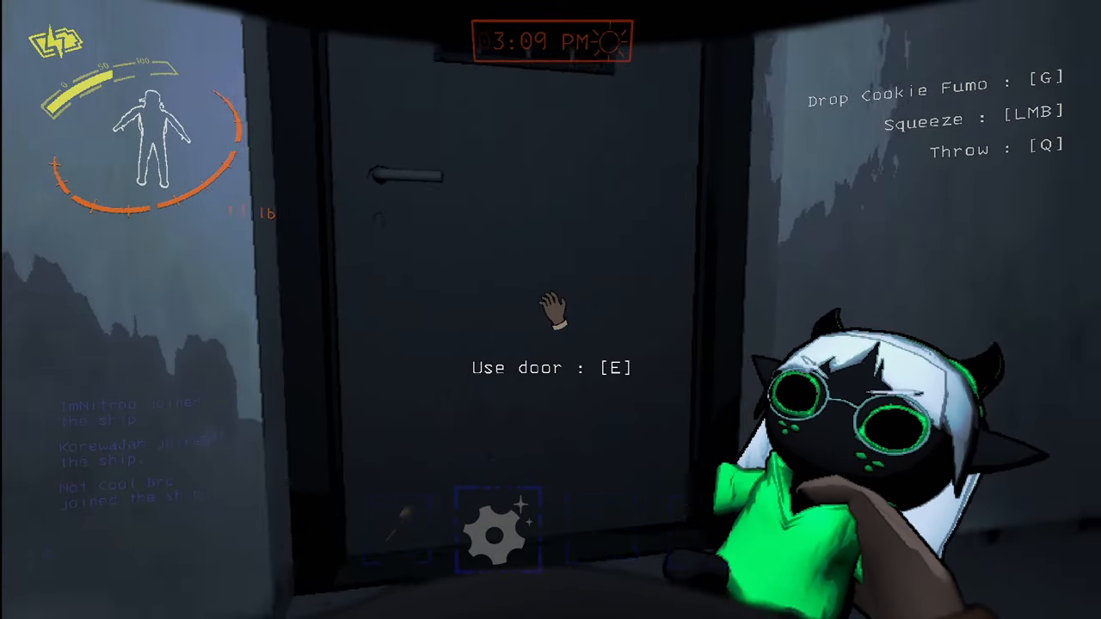
{"action": "key", "text": "e"}
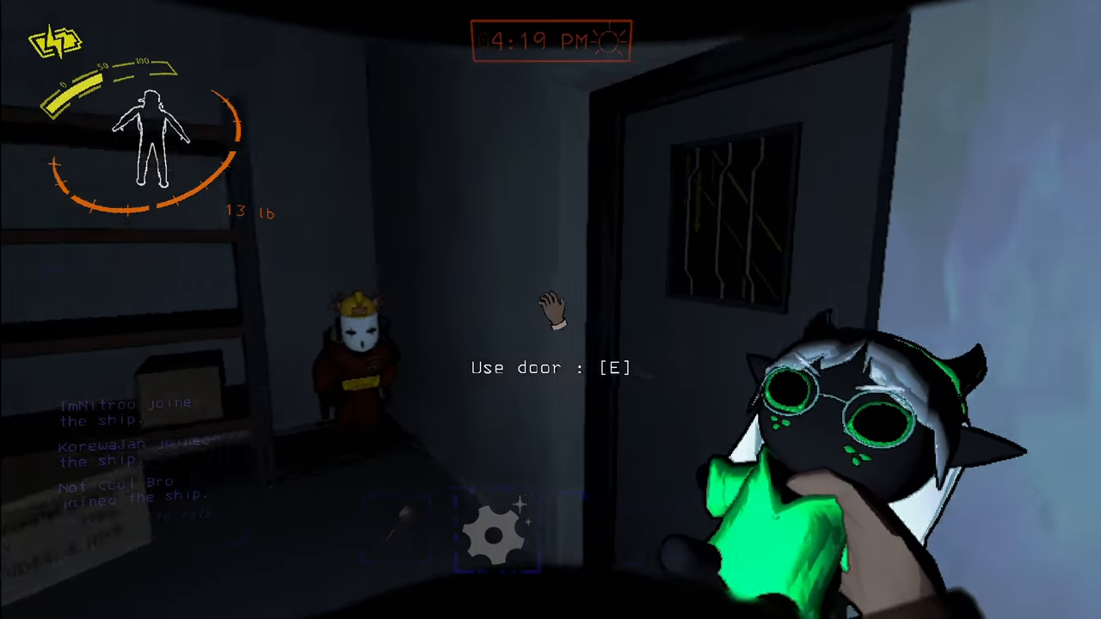
{"action": "key", "text": "e"}
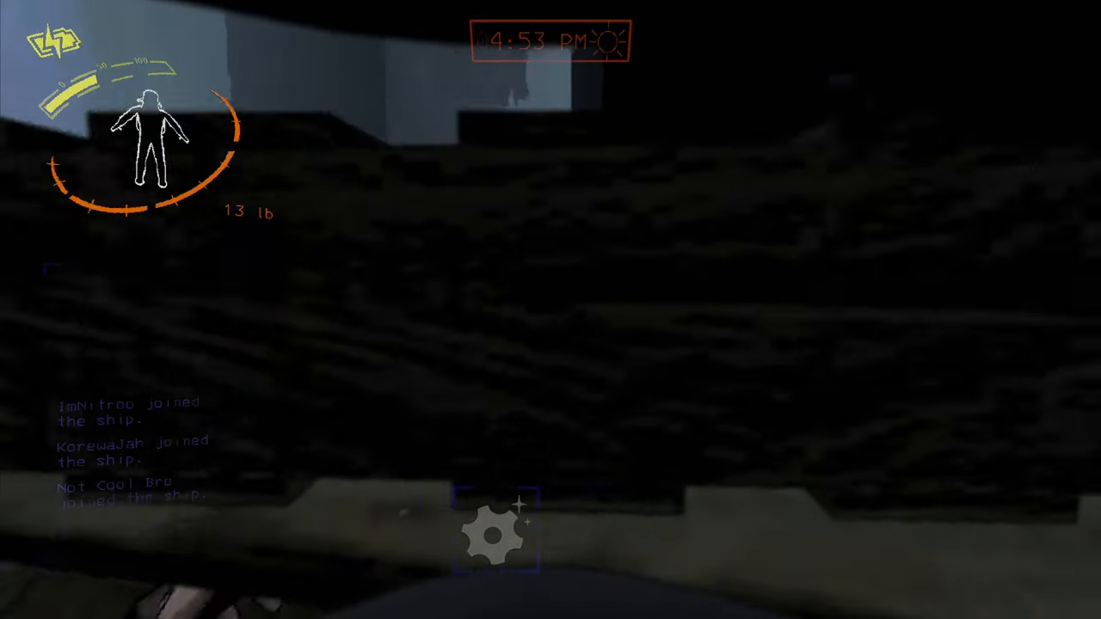
{"action": "mouse_move", "coordinate": [551, 310]}
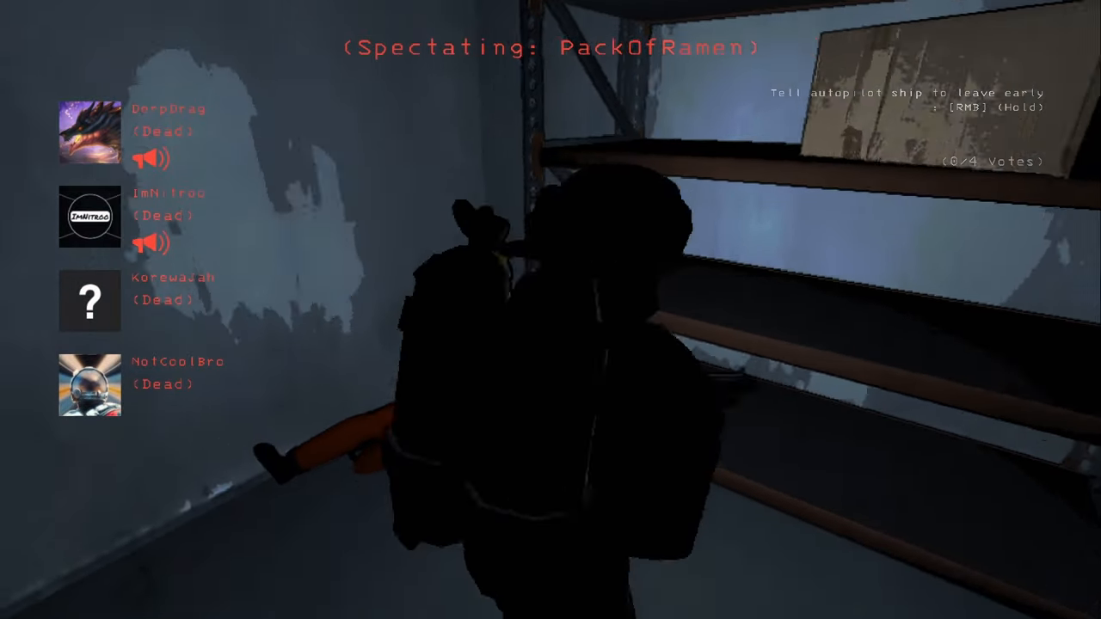
{"action": "mouse_move", "coordinate": [551, 310]}
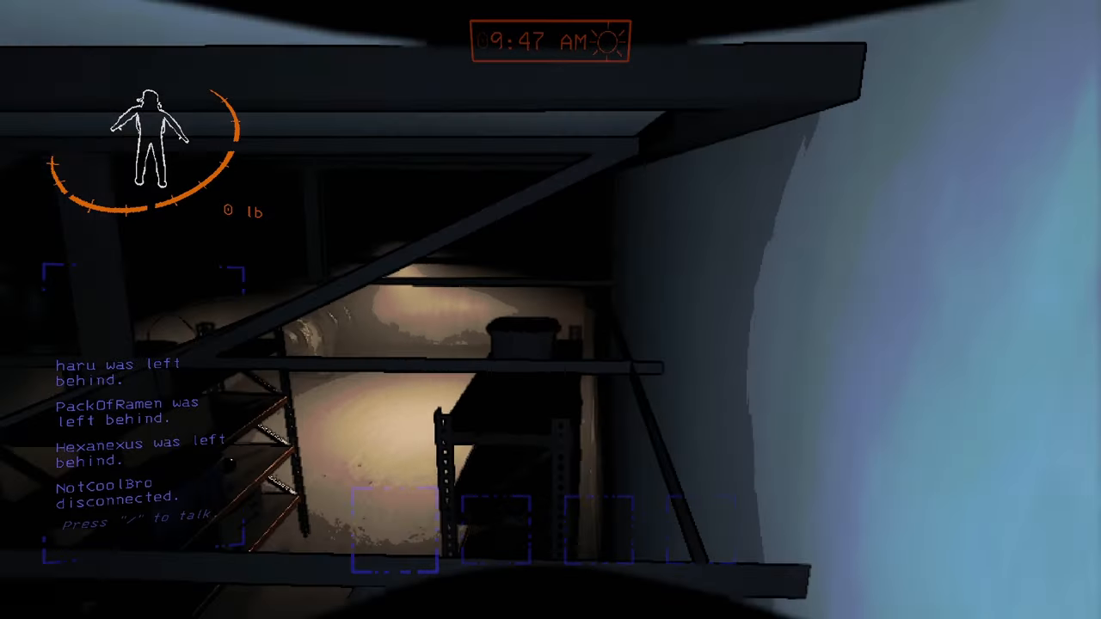
{"action": "mouse_move", "coordinate": [550, 309]}
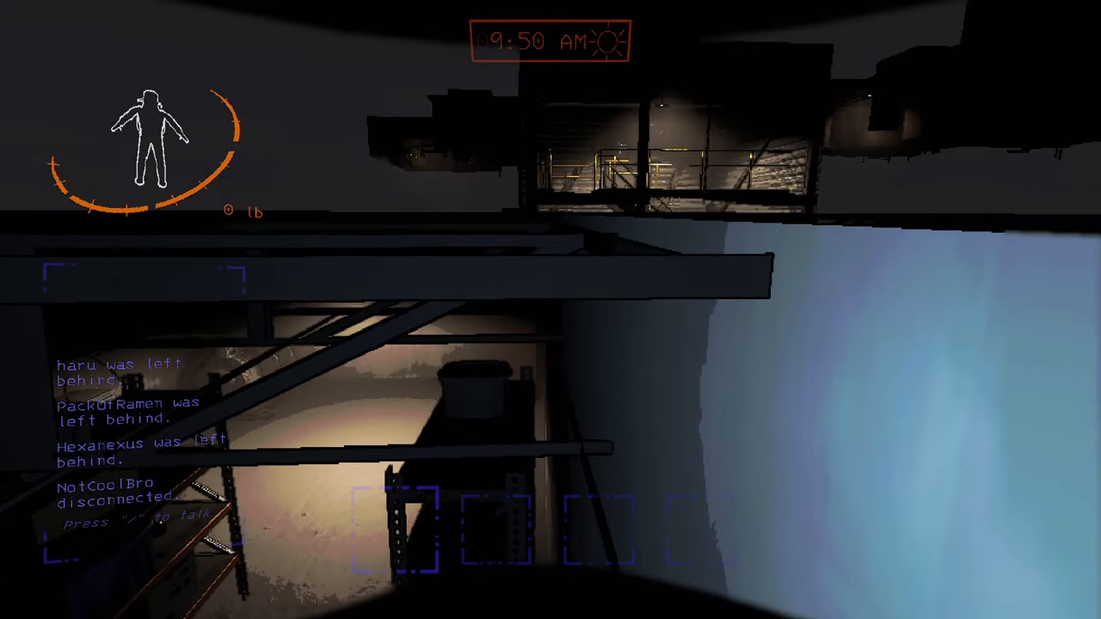